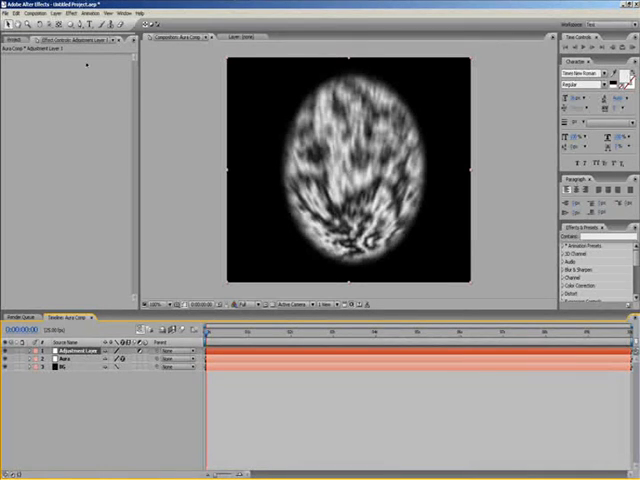
Tint the aura yellow-gold using a Copper colour palette, then begin importing the Goku JPG.
left_click(62, 13)
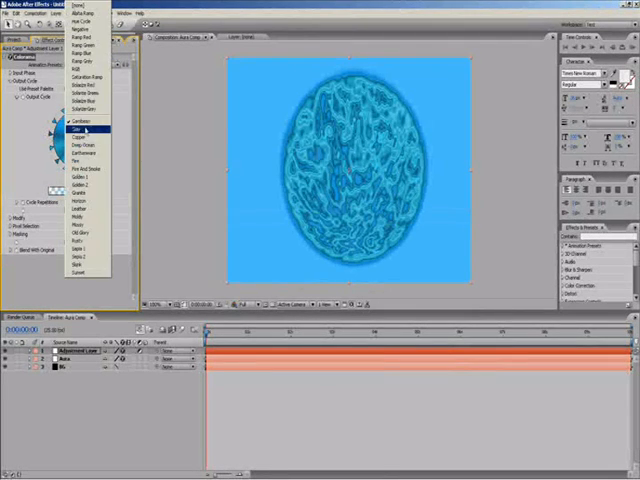
left_click(81, 136)
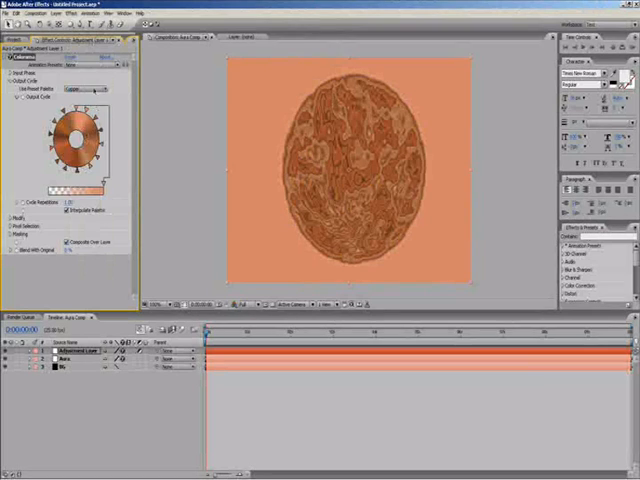
left_click(95, 89)
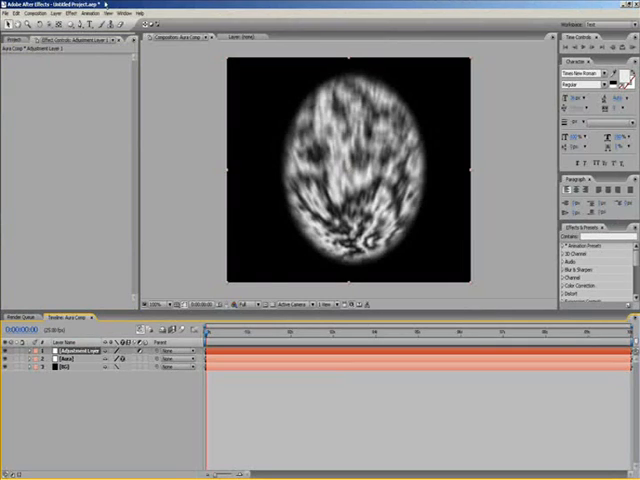
left_click(56, 12)
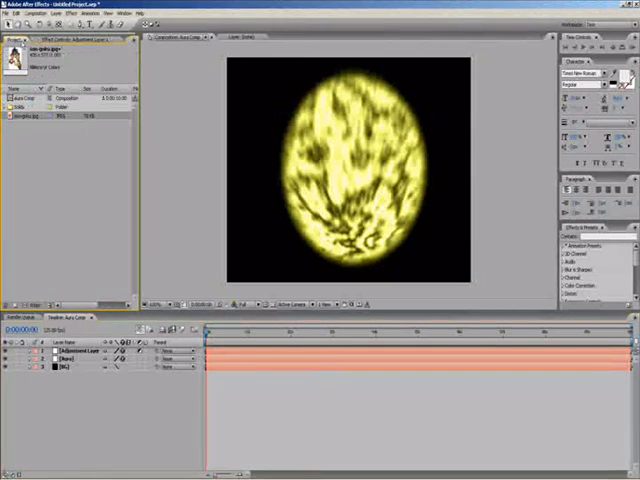
left_click(30, 121)
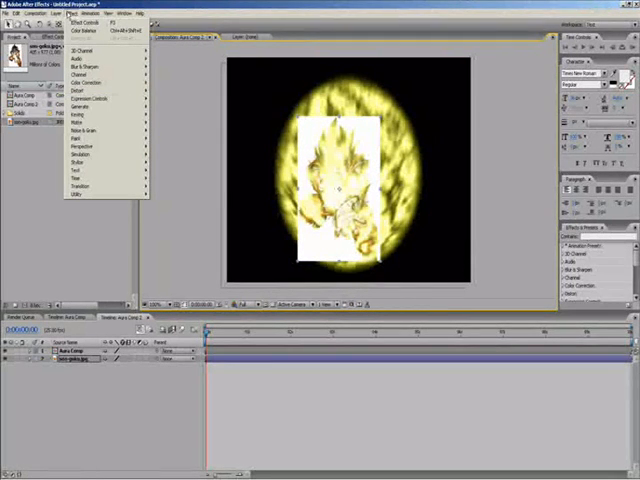
mouse_move(82, 122)
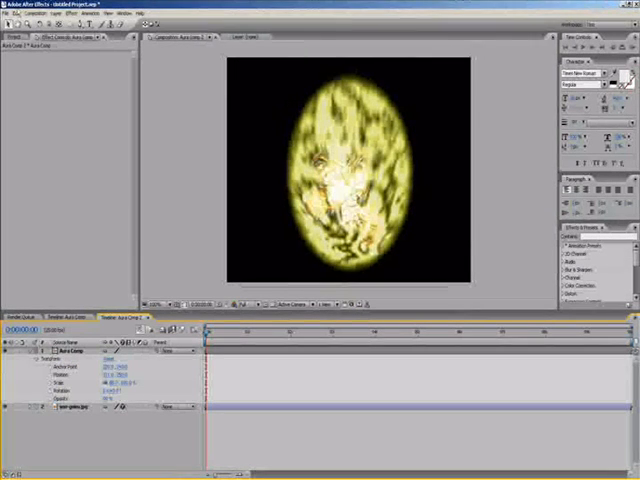
left_click(35, 13)
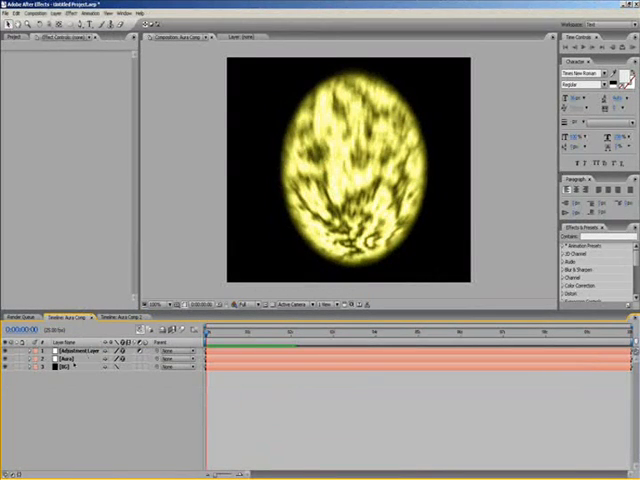
Select the Aura layer to list its Fractal Noise, Radial Blur, Spherize and Fast Blur effects.
left_click(60, 348)
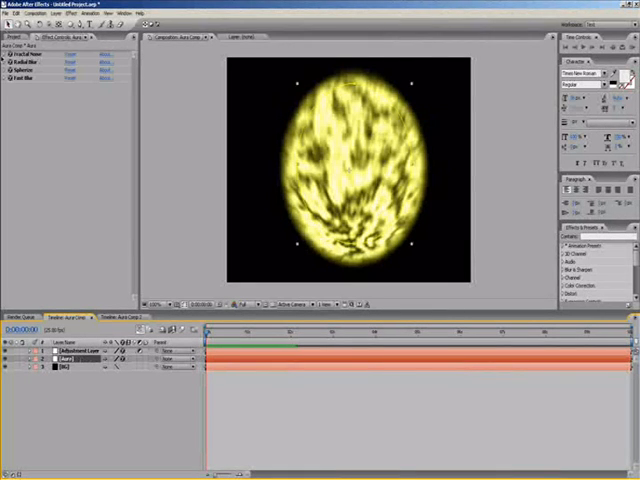